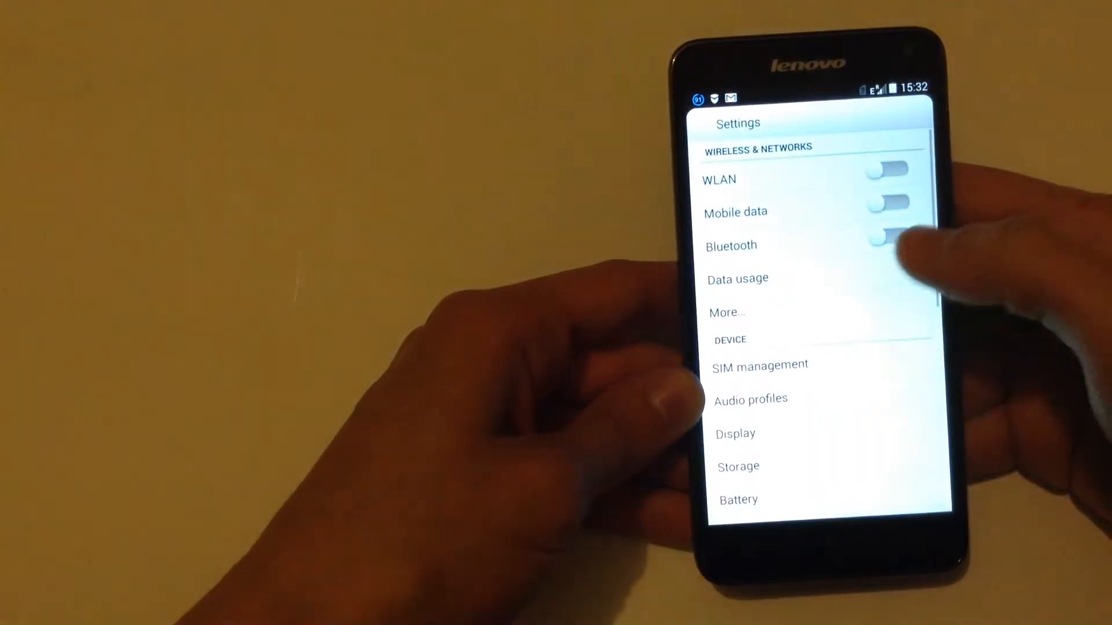
scroll(down, 3)
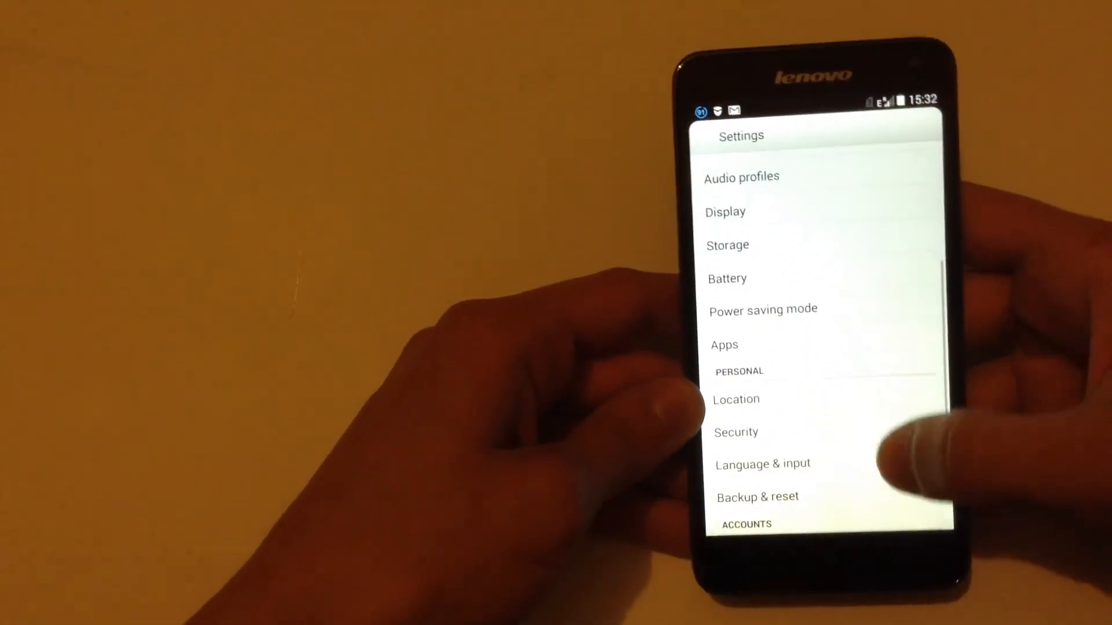